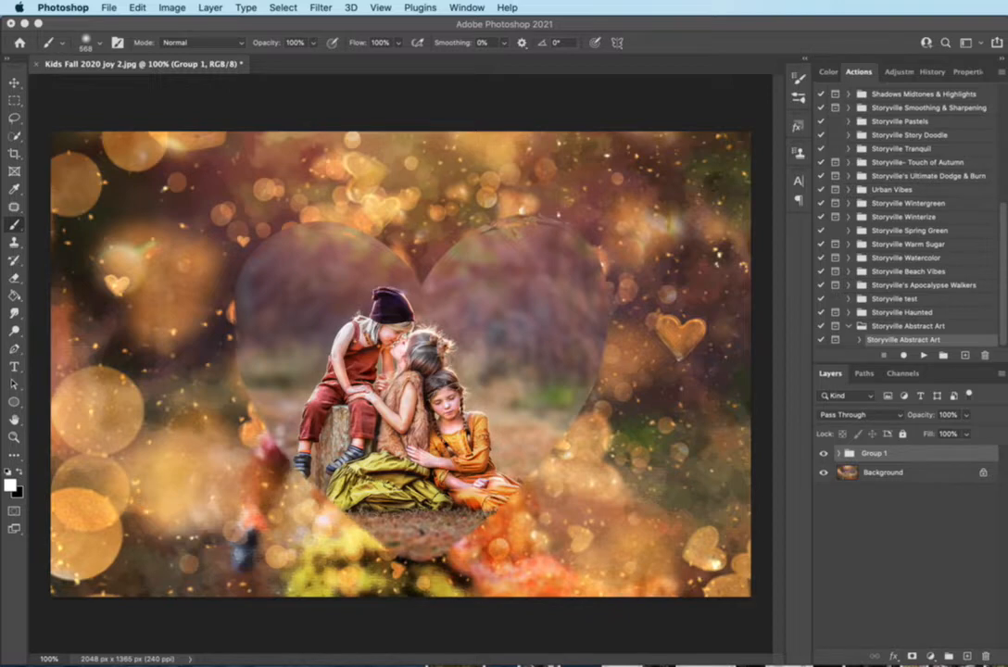
{"action": "mouse_move", "coordinate": [714, 417]}
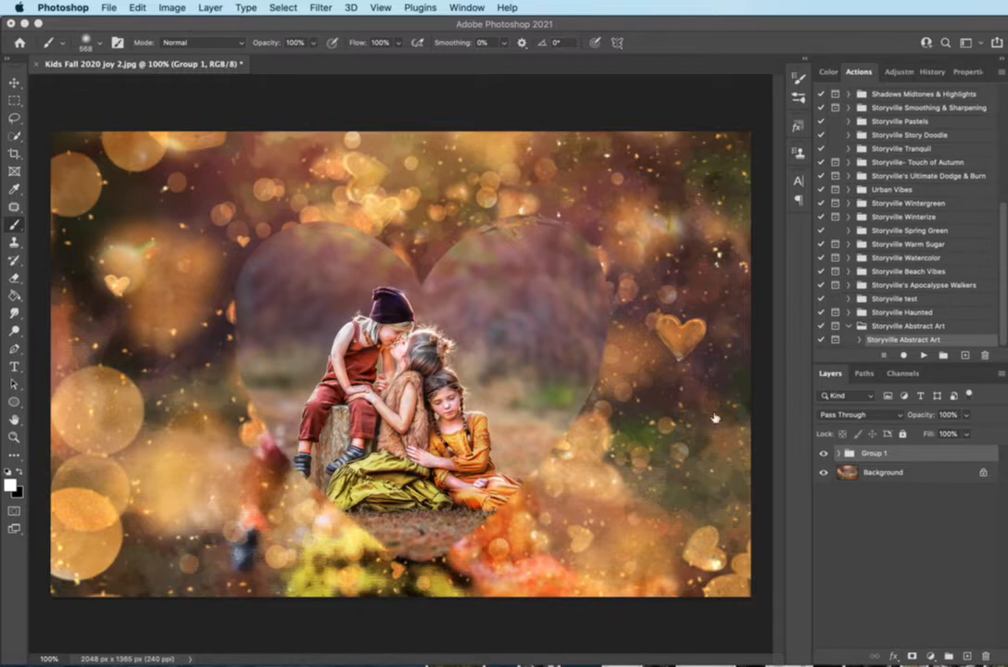
{"action": "mouse_move", "coordinate": [911, 448]}
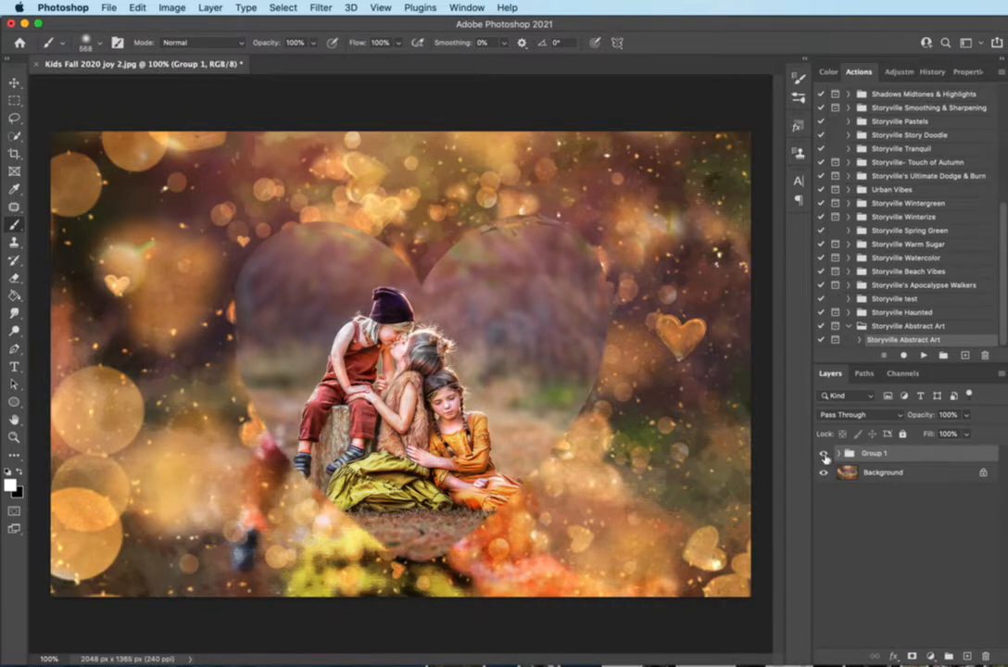
Hide Group 1 to compare, then delete it, keeping only the children photo.
{"action": "left_click", "coordinate": [821, 453]}
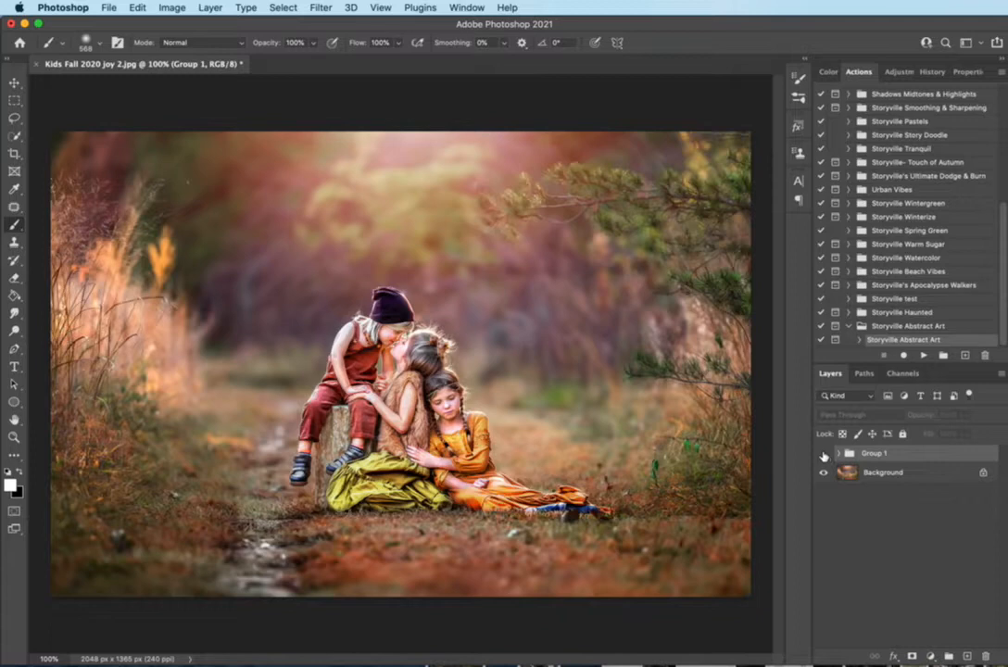
{"action": "left_click", "coordinate": [823, 453]}
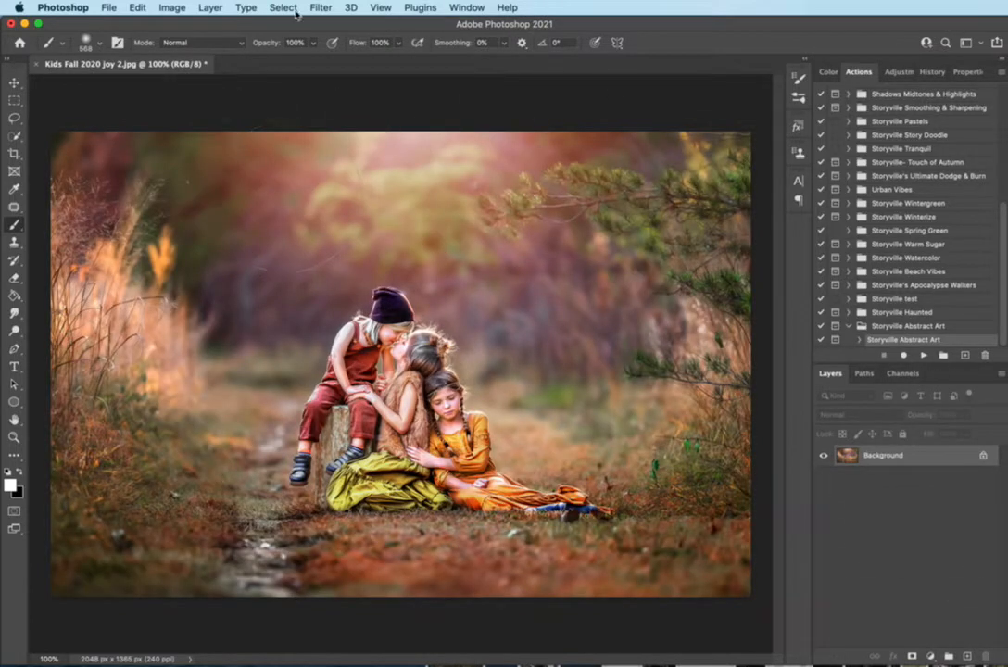
{"action": "left_click", "coordinate": [171, 7]}
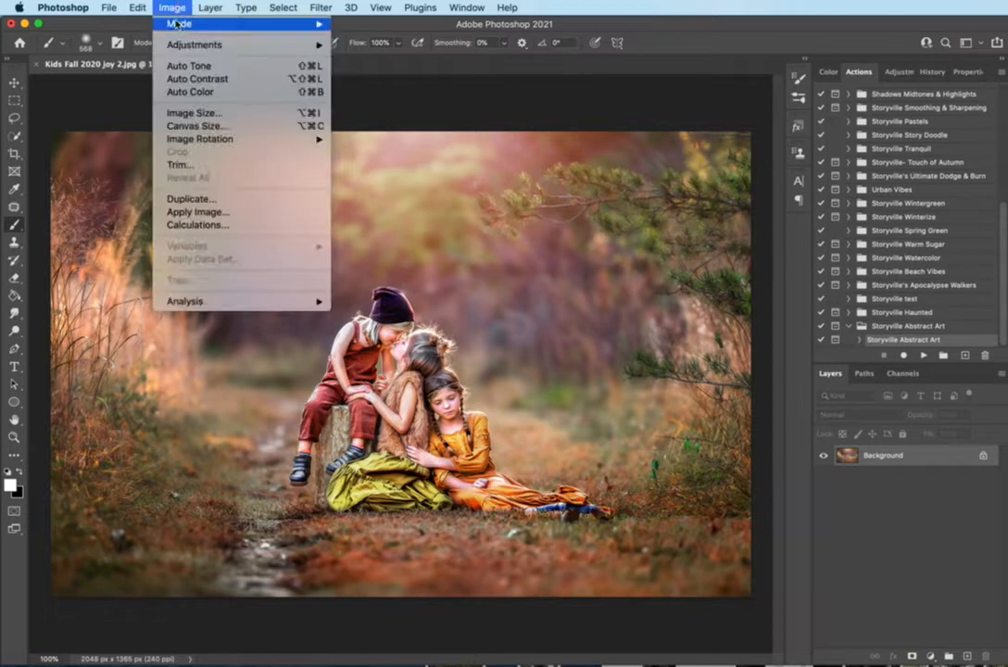
{"action": "mouse_move", "coordinate": [177, 23]}
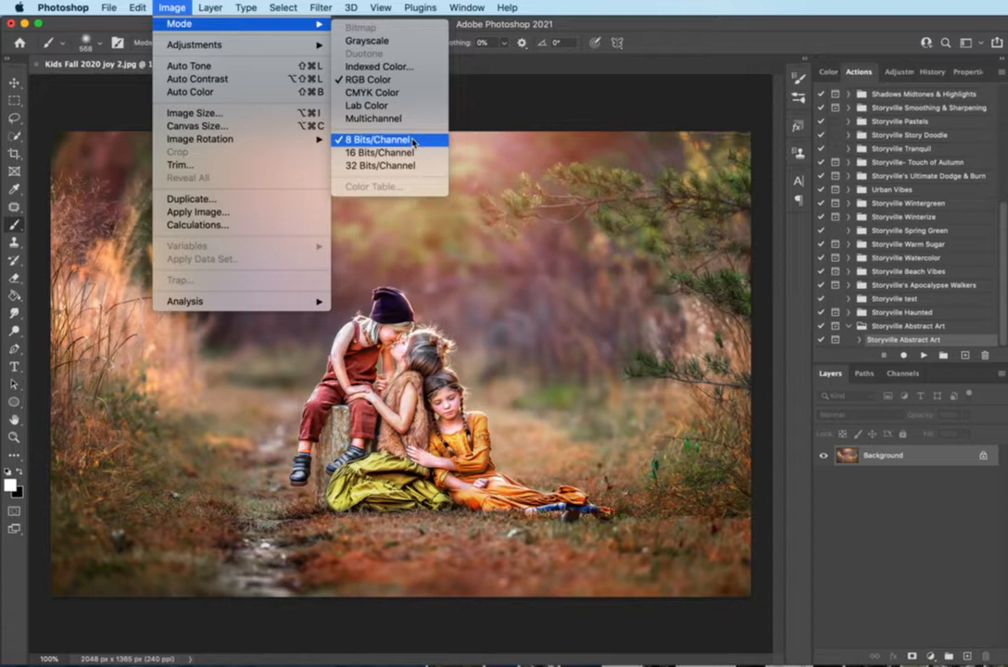
{"action": "mouse_move", "coordinate": [373, 118]}
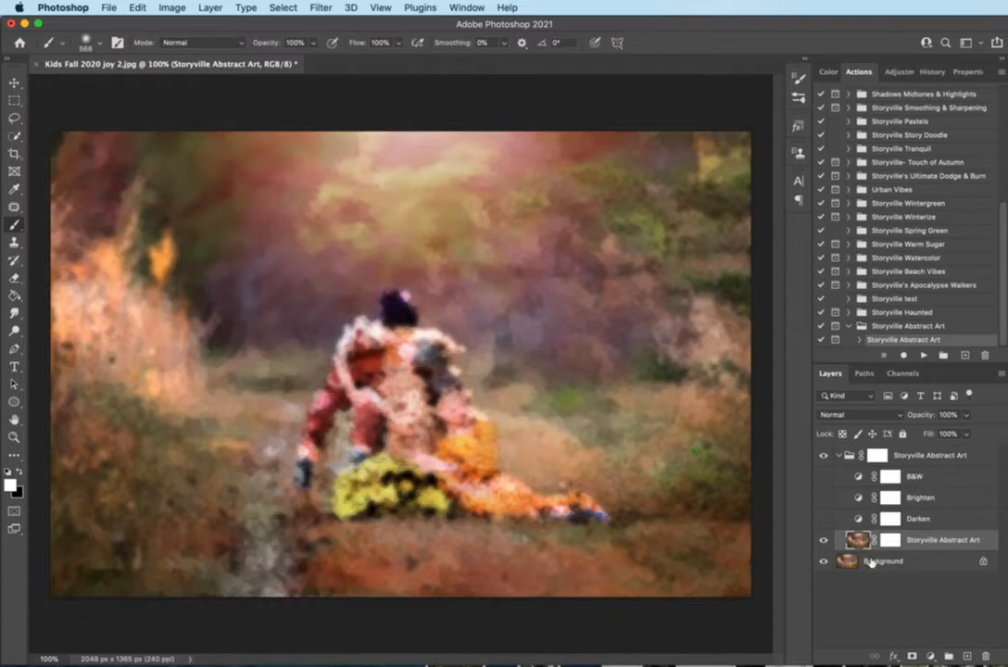
Run the Storyville Abstract Art action, then select the original Background layer.
{"action": "left_click", "coordinate": [210, 7]}
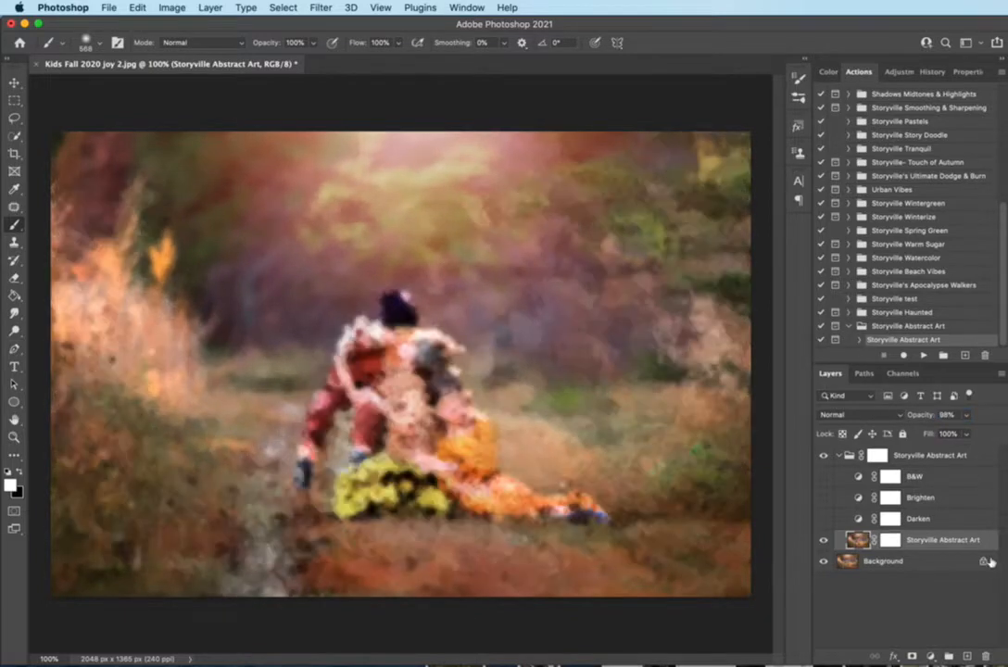
{"action": "left_click", "coordinate": [882, 560]}
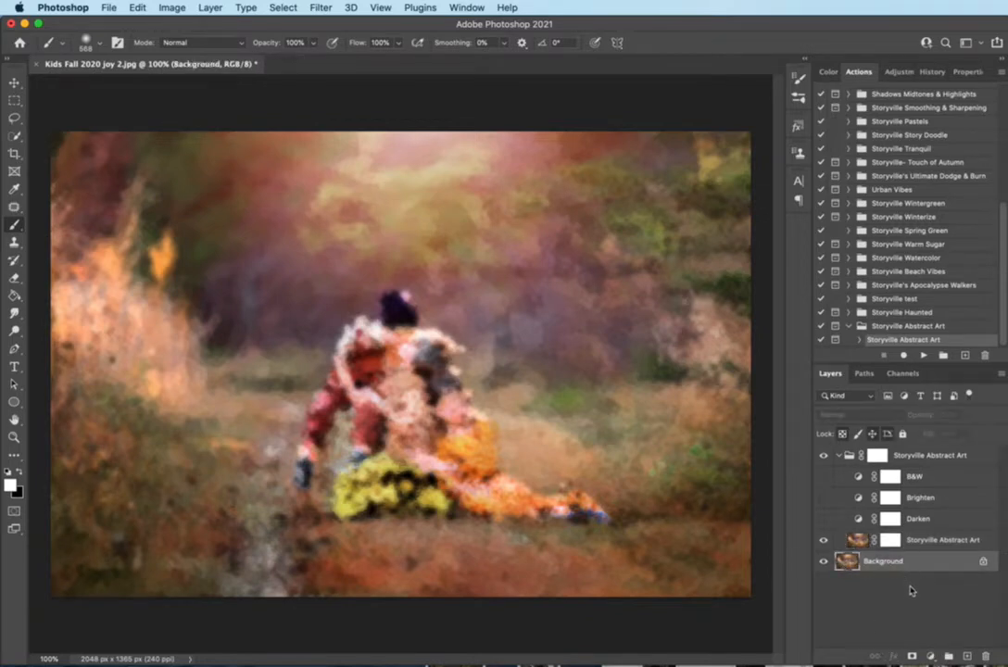
{"action": "mouse_move", "coordinate": [927, 619]}
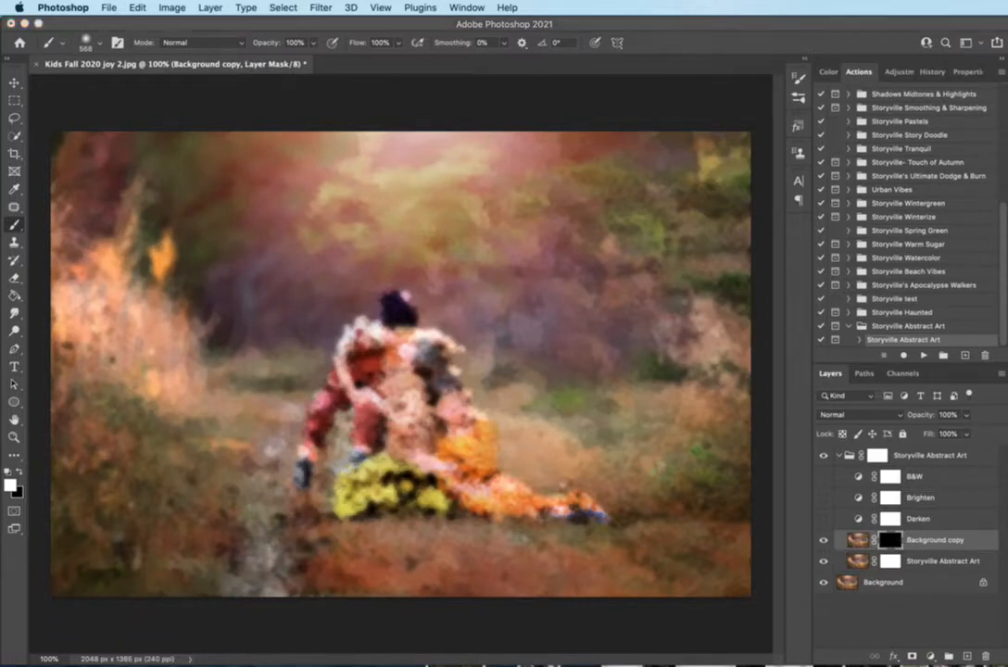
{"action": "mouse_move", "coordinate": [4, 520]}
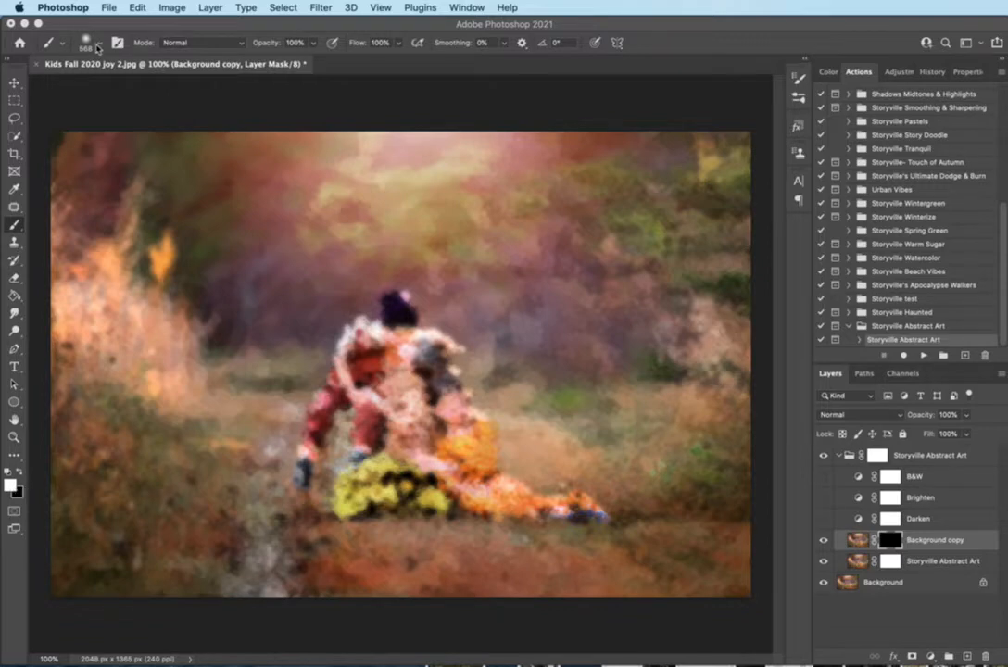
Bring up the Valentine heart brushes in the Brush Preset picker.
{"action": "left_click", "coordinate": [100, 42]}
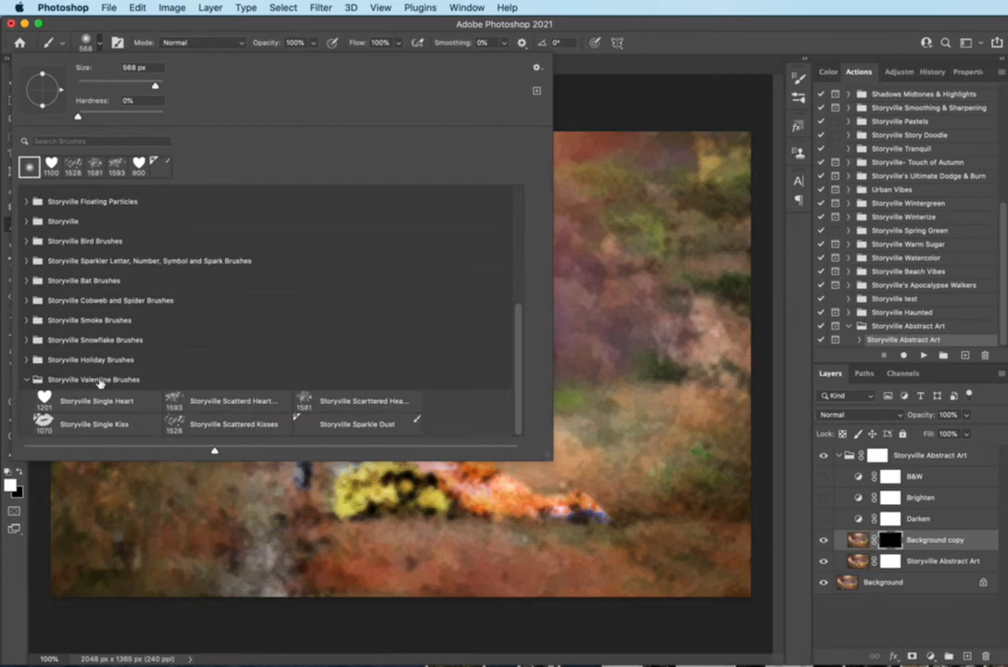
{"action": "left_click", "coordinate": [97, 400]}
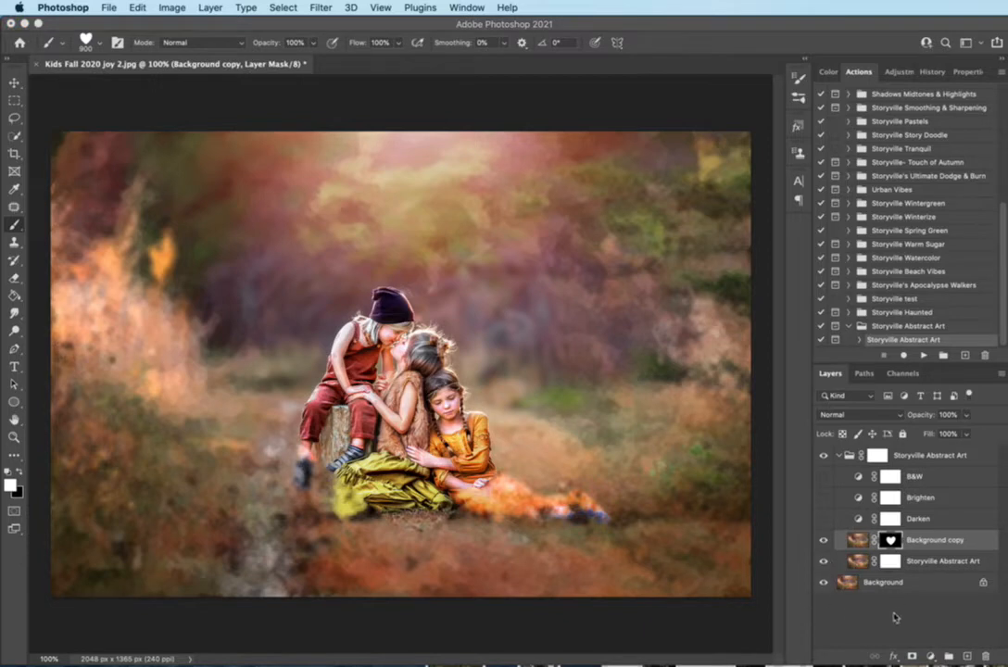
{"action": "mouse_move", "coordinate": [957, 630]}
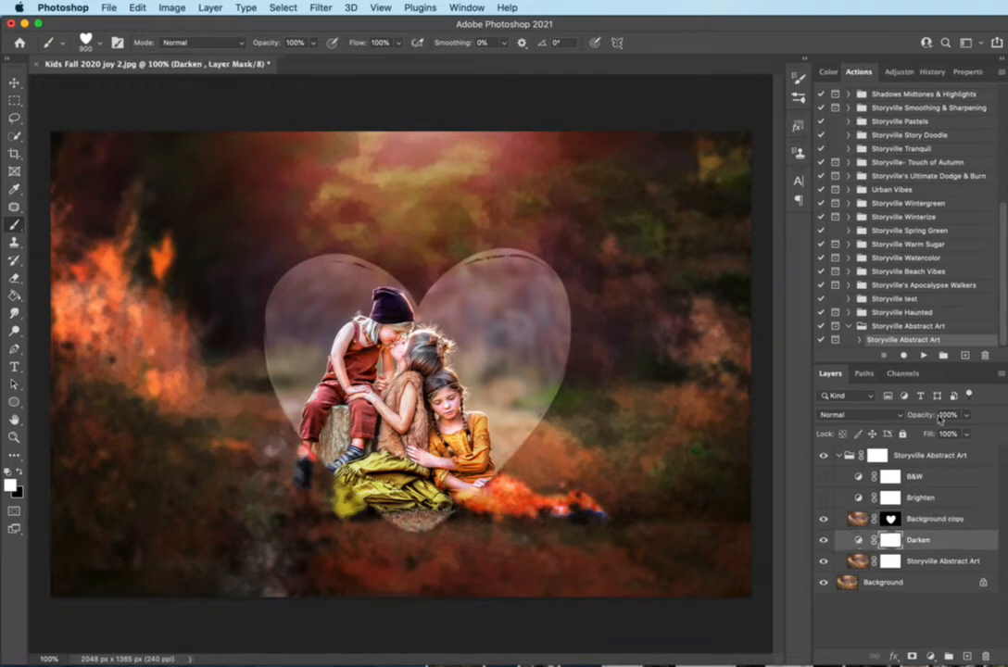
Reposition the Darken layer and hide the B&W adjustment layer.
{"action": "left_click", "coordinate": [947, 414]}
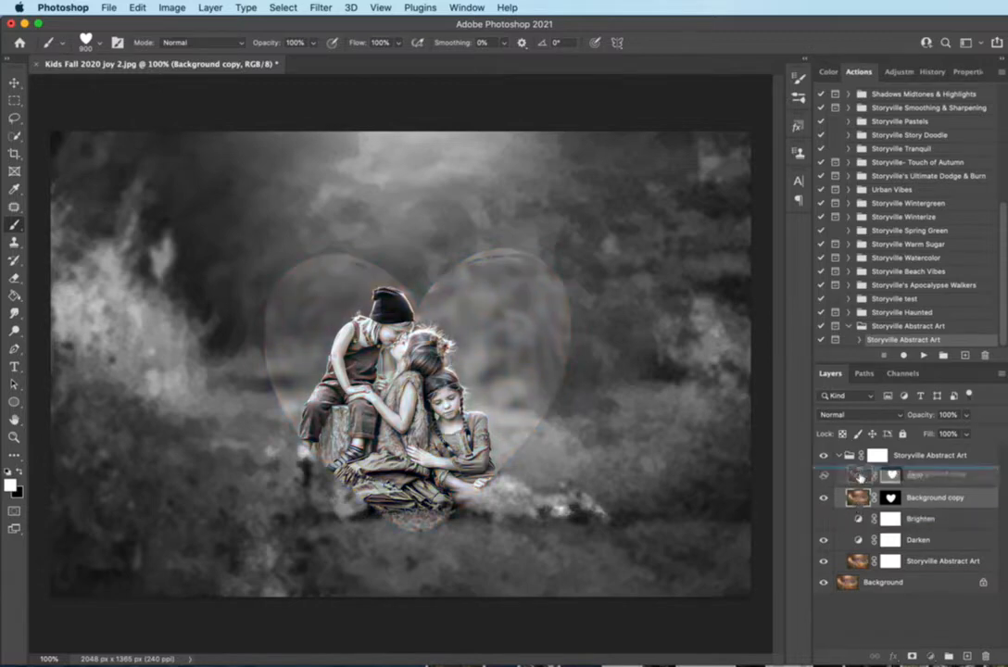
{"action": "left_click", "coordinate": [823, 497]}
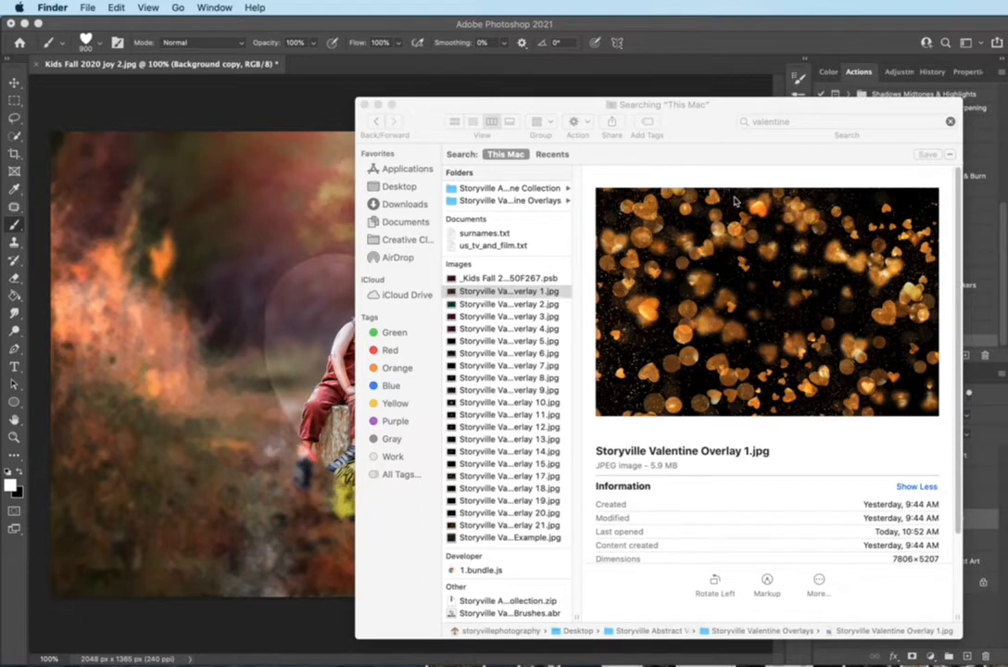
{"action": "mouse_move", "coordinate": [808, 104]}
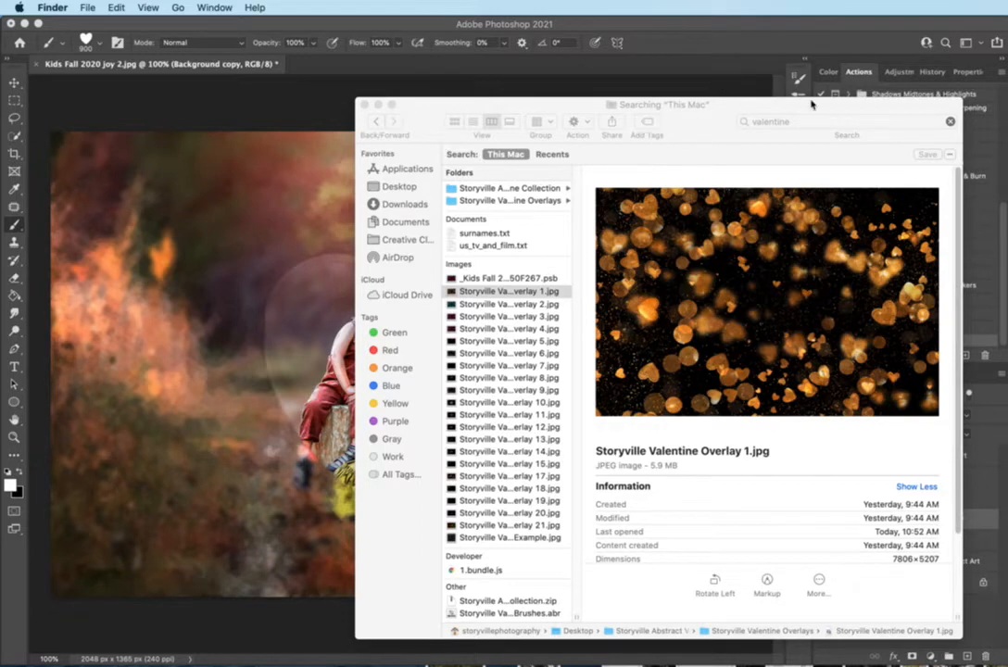
{"action": "mouse_move", "coordinate": [572, 530]}
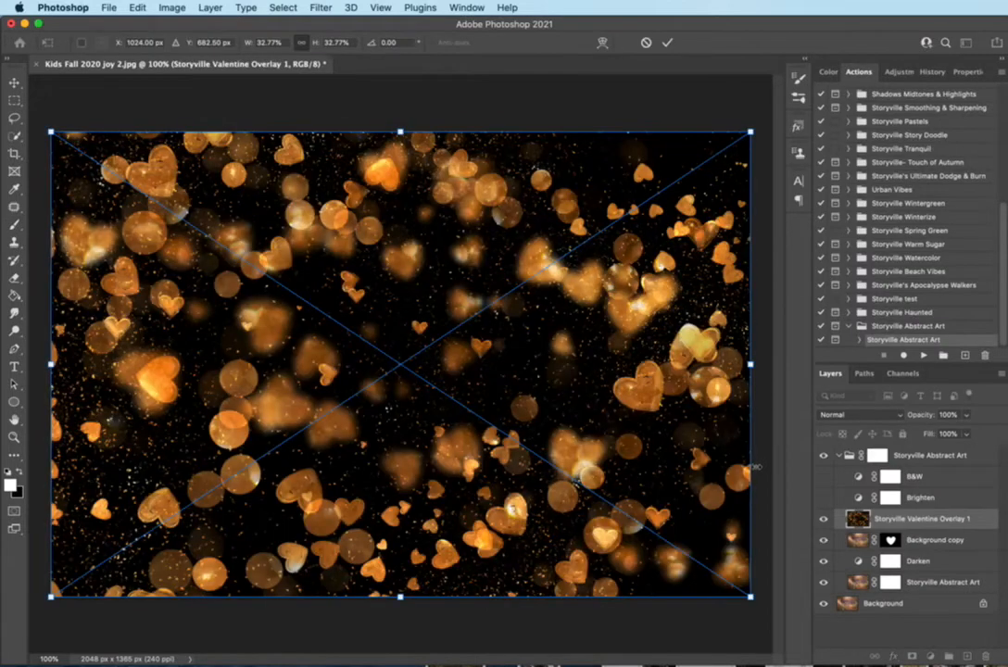
Set the golden heart bokeh overlay to Screen blend mode, then hide it.
{"action": "left_click", "coordinate": [857, 414]}
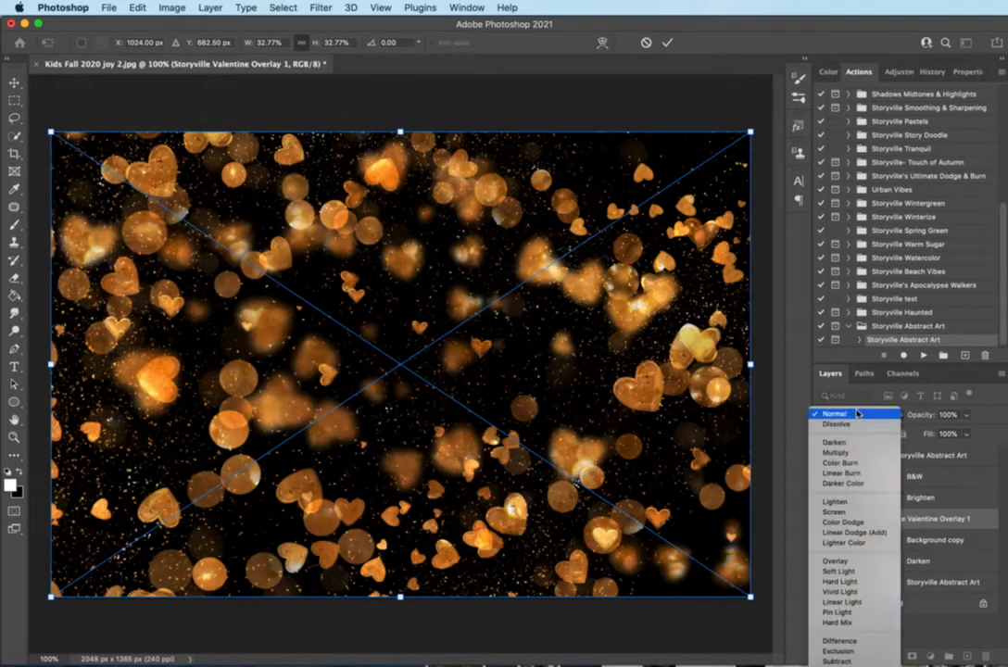
{"action": "left_click", "coordinate": [832, 512]}
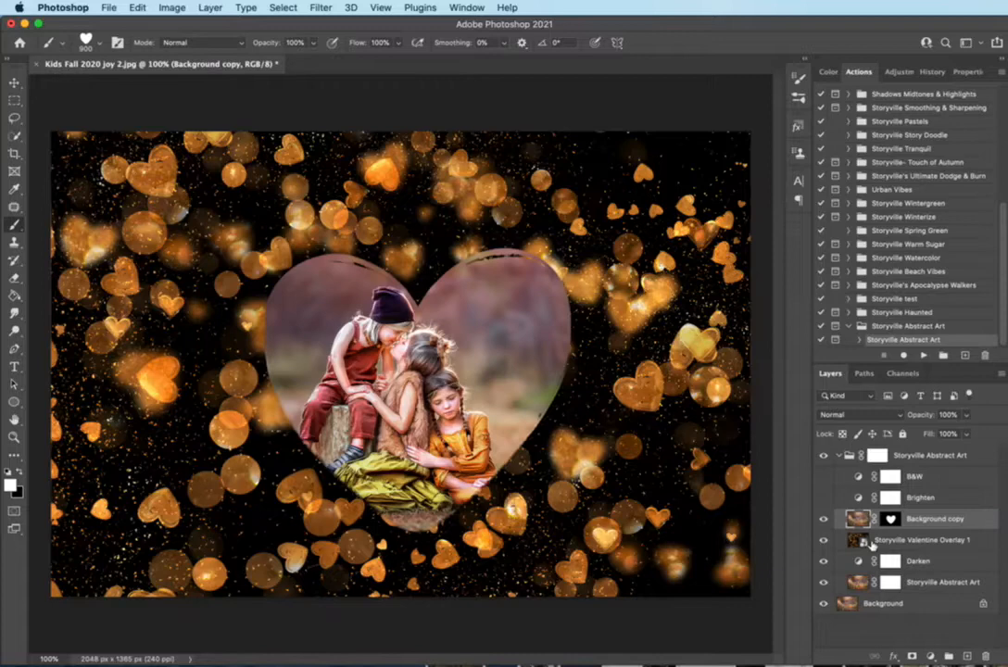
{"action": "left_click", "coordinate": [923, 539]}
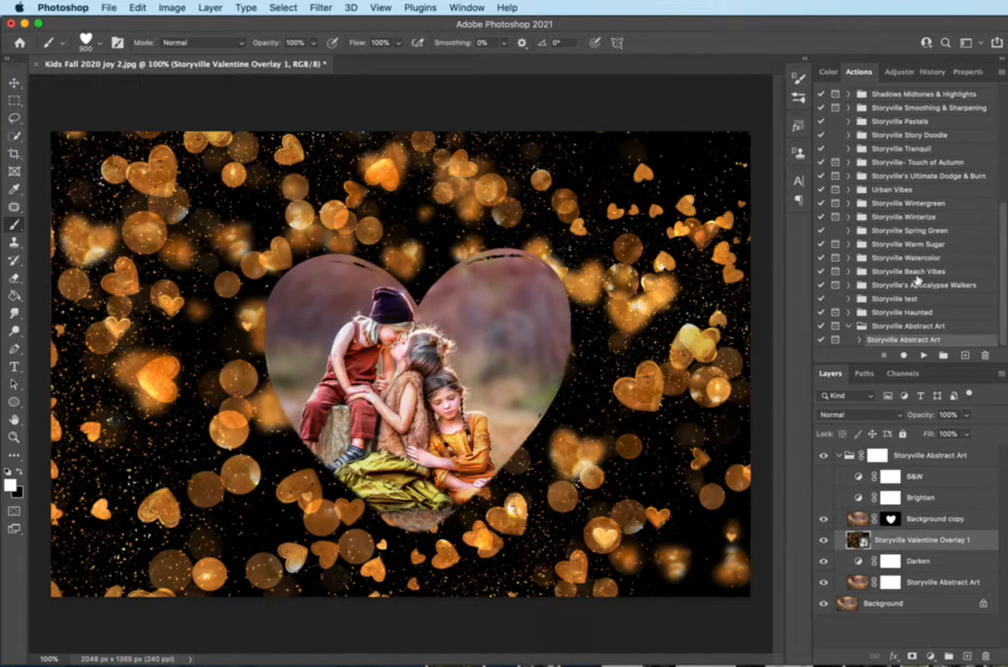
{"action": "left_click", "coordinate": [857, 414]}
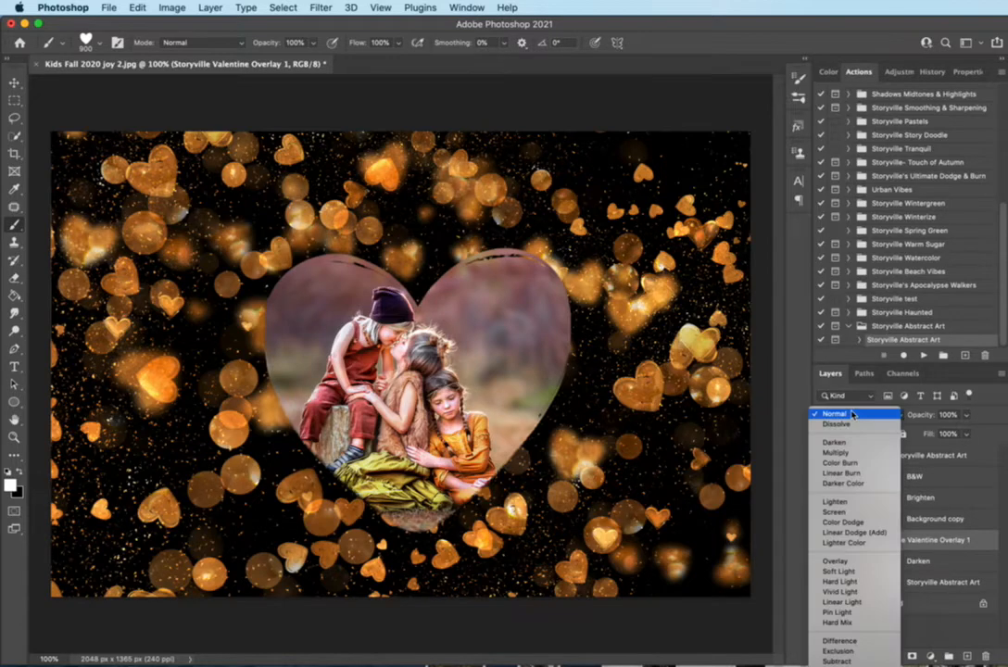
{"action": "left_click", "coordinate": [834, 511]}
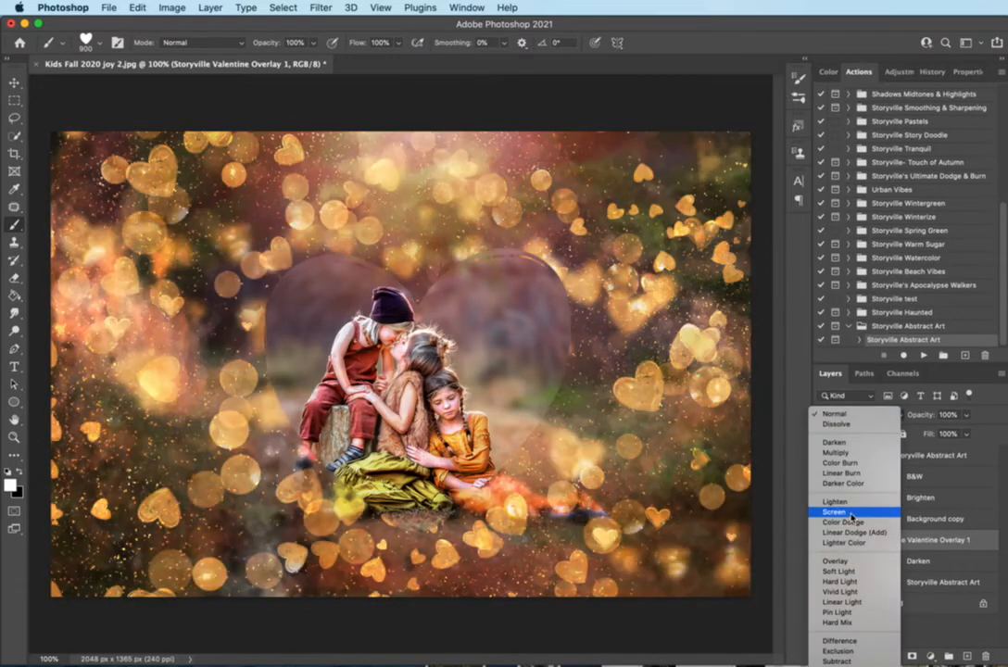
{"action": "left_click", "coordinate": [834, 511]}
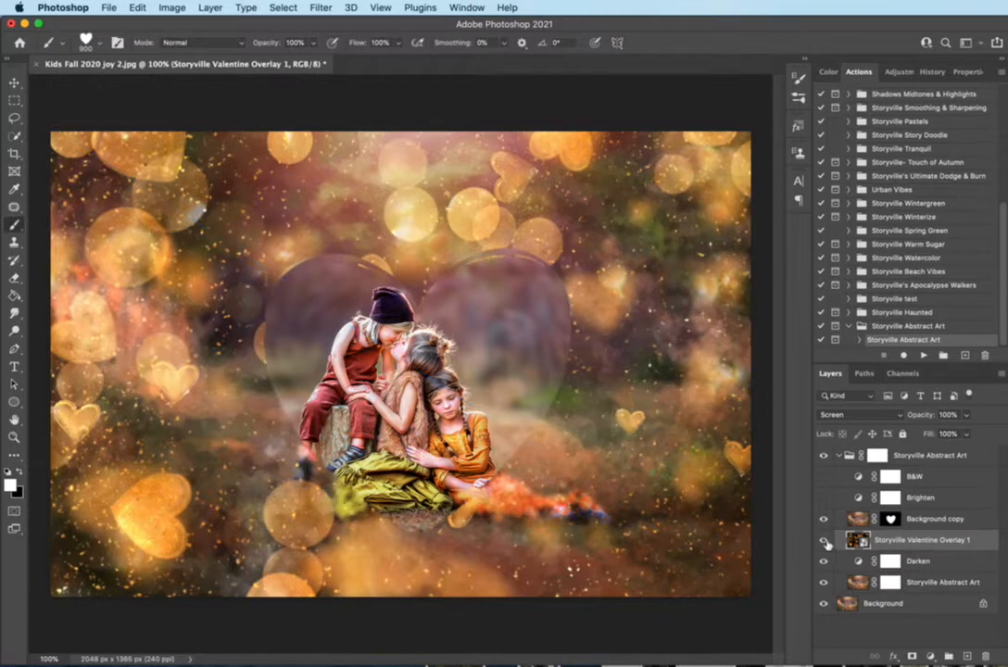
{"action": "left_click", "coordinate": [823, 541]}
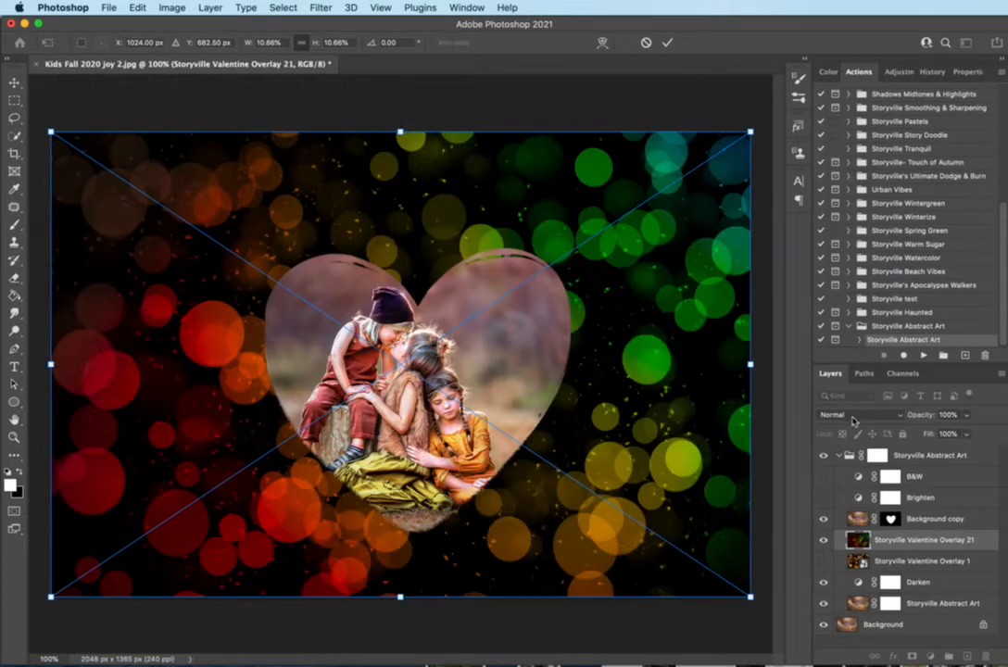
Screen-blend the rainbow Overlay 21, commit its placement, and hide it.
{"action": "left_click", "coordinate": [852, 414]}
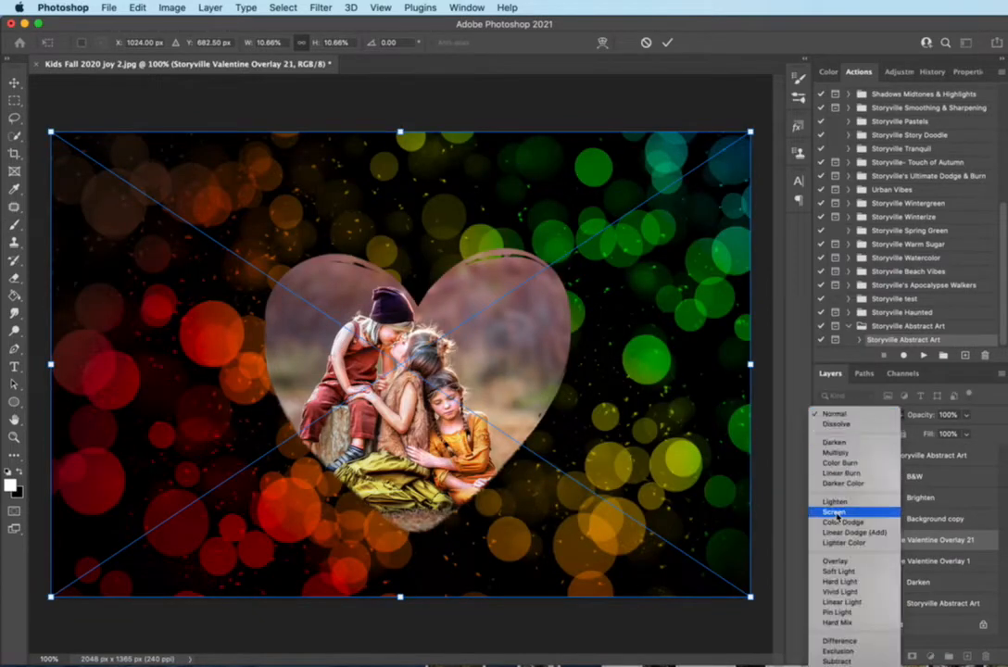
{"action": "left_click", "coordinate": [833, 511]}
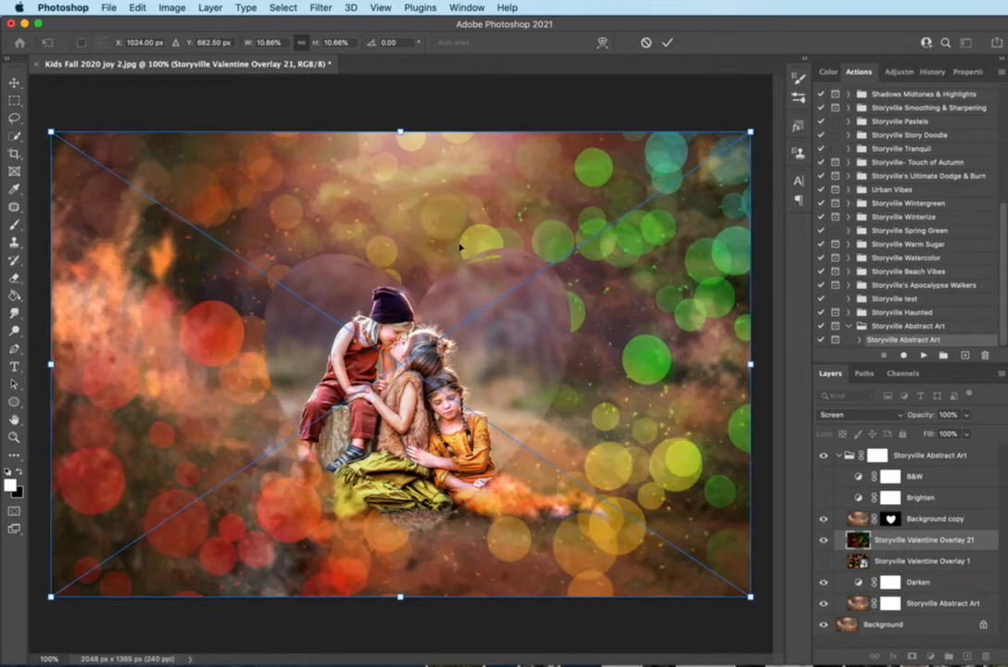
{"action": "mouse_move", "coordinate": [526, 413]}
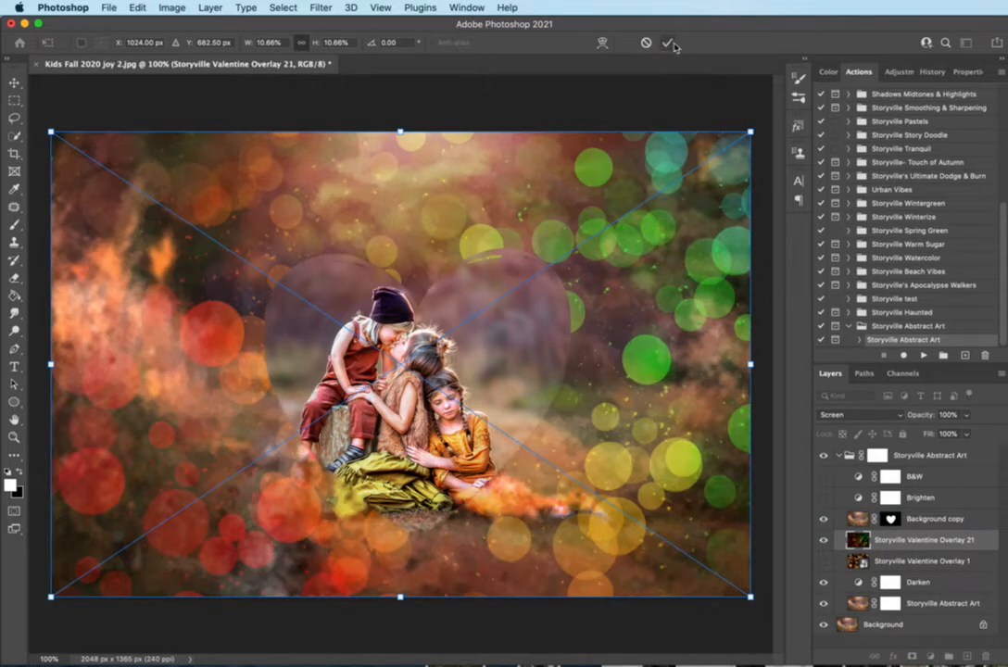
{"action": "left_click", "coordinate": [671, 43]}
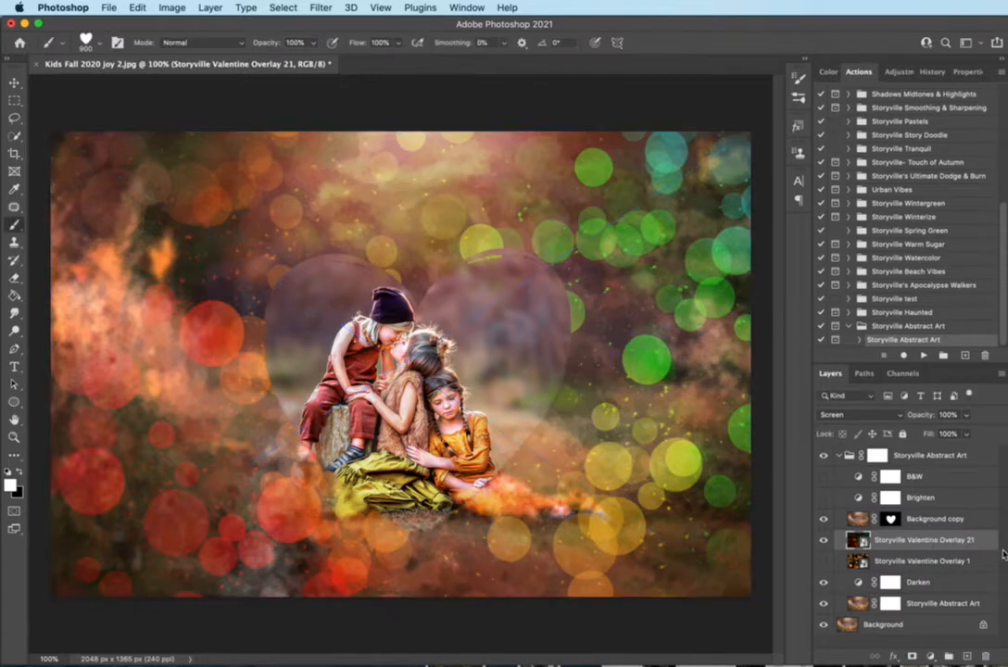
{"action": "left_click", "coordinate": [823, 561]}
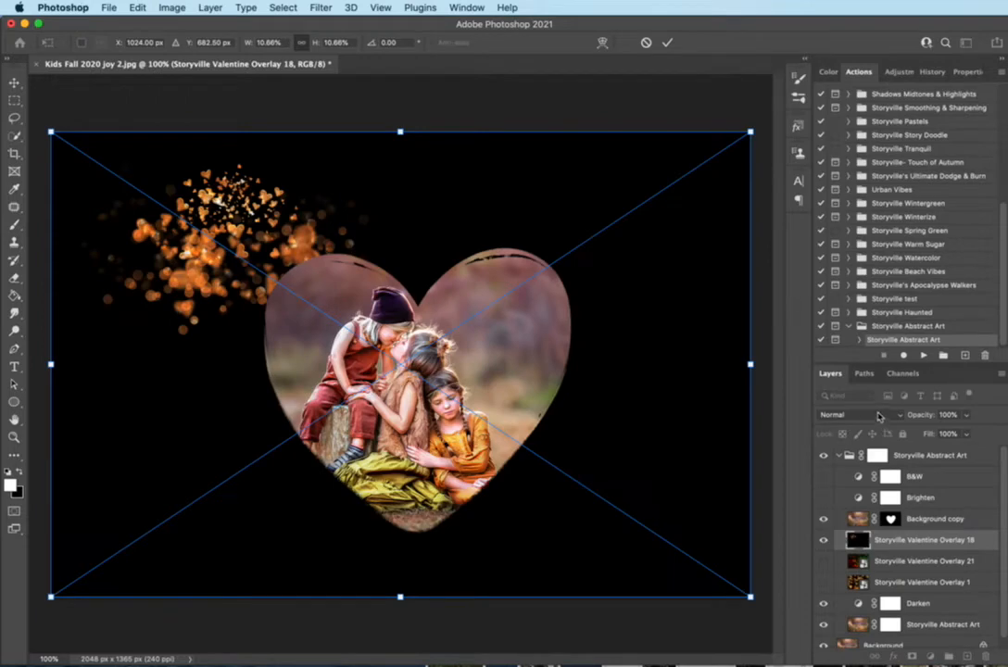
Open the blend mode dropdown for the sparkle-hearts Overlay 18.
{"action": "left_click", "coordinate": [857, 414]}
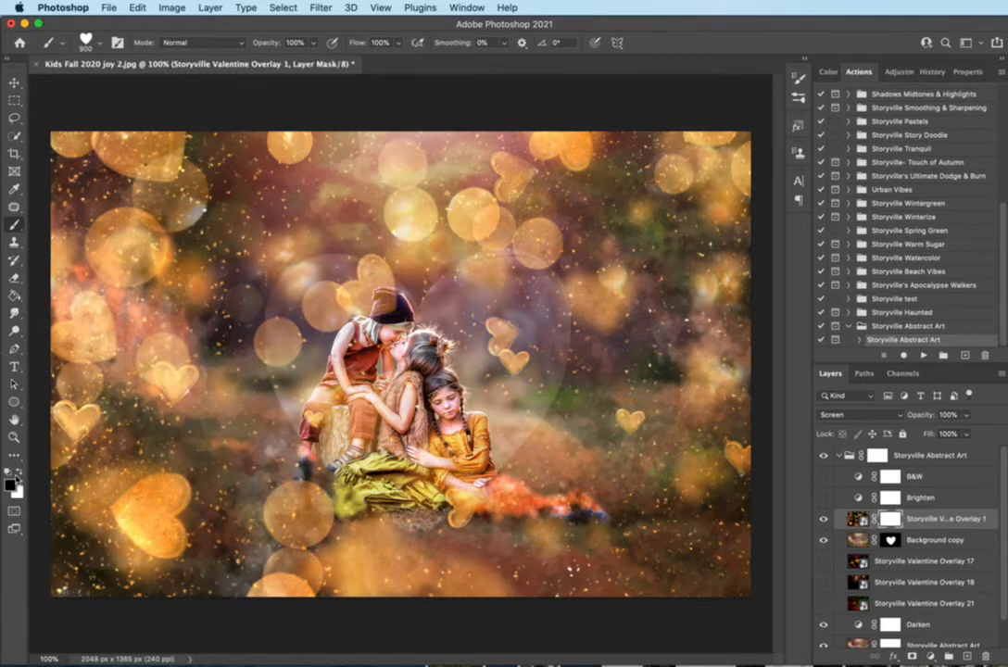
Choose the Storyville Single Heart brush from the brush presets.
{"action": "left_click", "coordinate": [62, 43]}
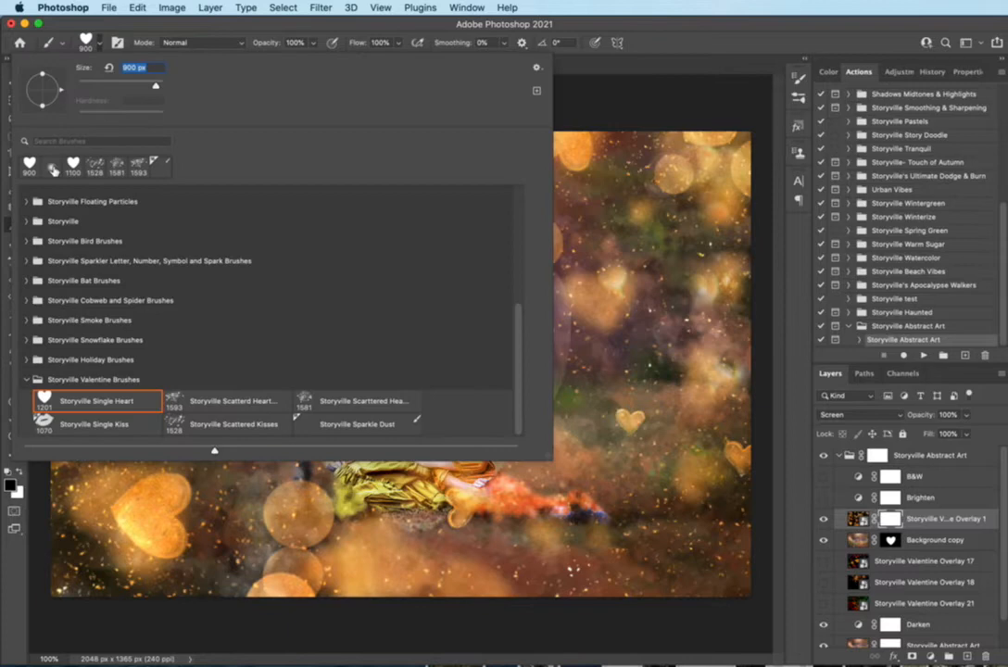
{"action": "left_click", "coordinate": [97, 400]}
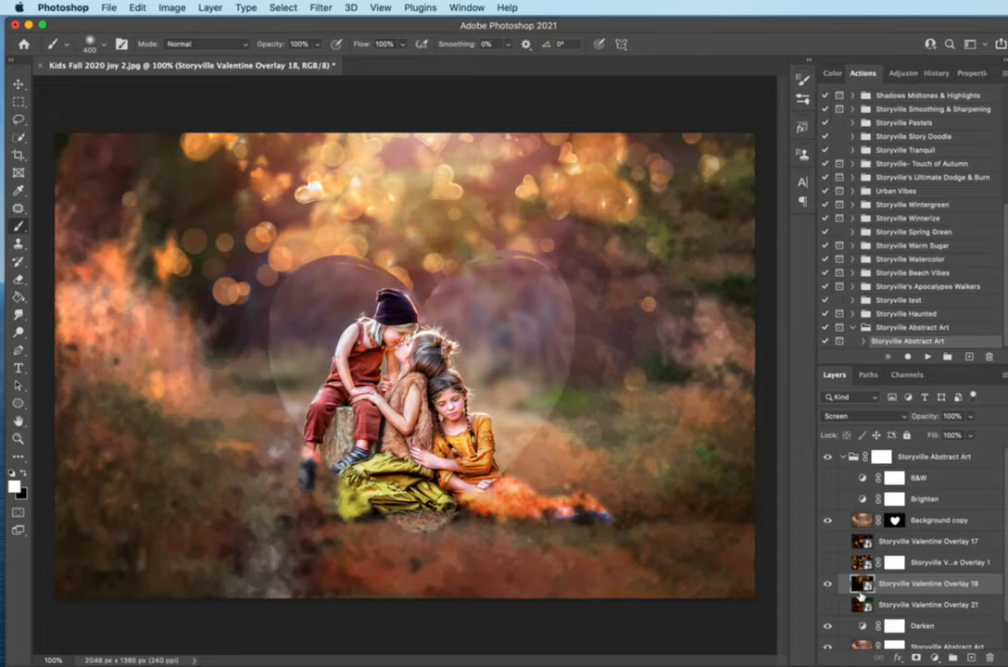
{"action": "mouse_move", "coordinate": [787, 572]}
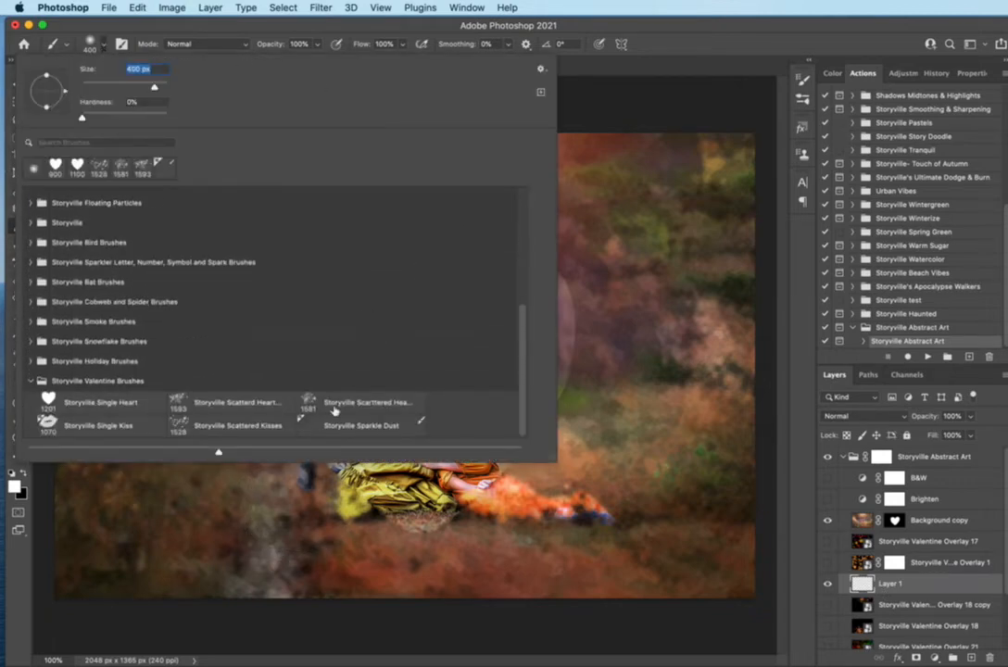
Pick a scattered hearts brush, then switch to Storyville Scattered Kisses.
{"action": "left_click", "coordinate": [236, 402]}
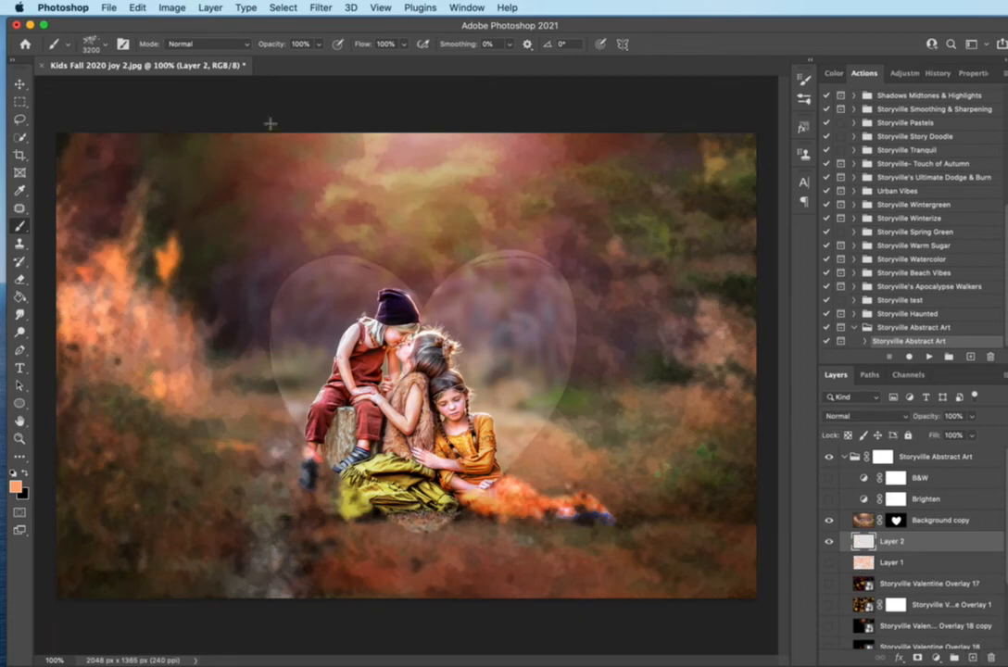
{"action": "left_click", "coordinate": [83, 44]}
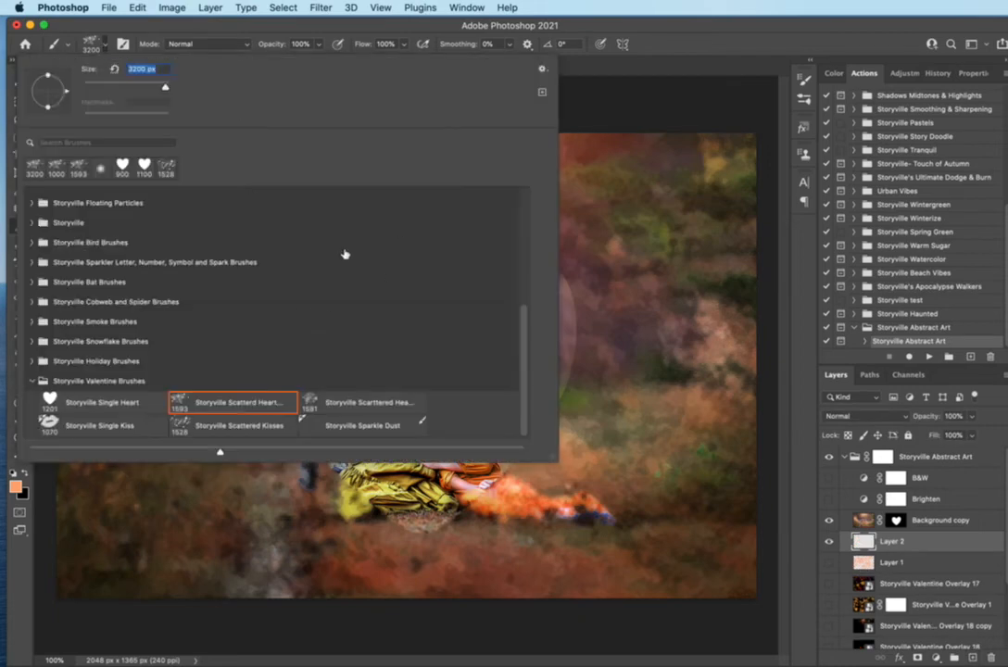
{"action": "left_click", "coordinate": [233, 425]}
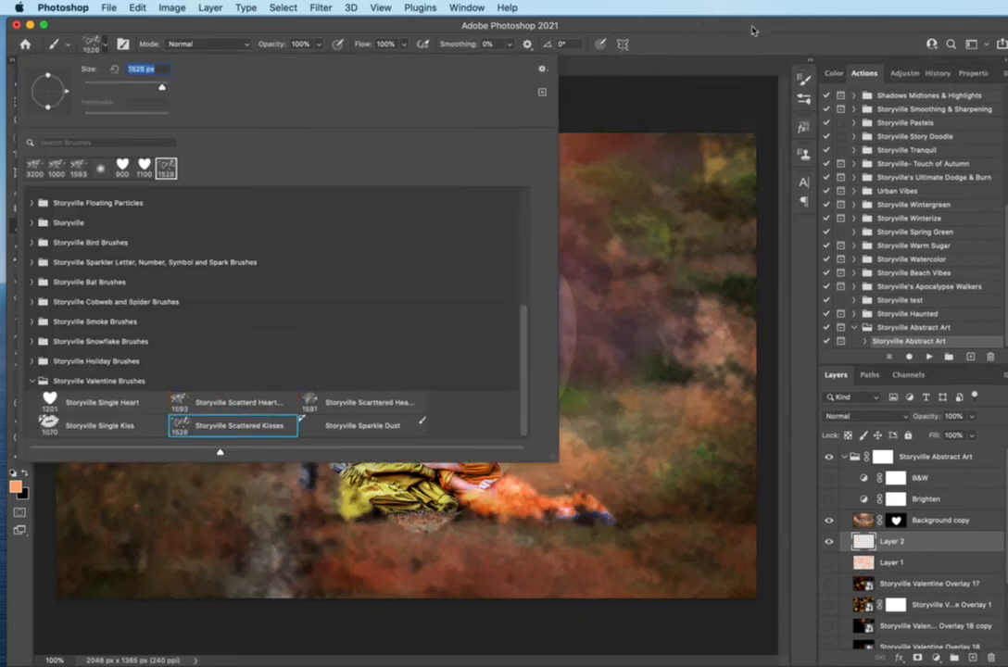